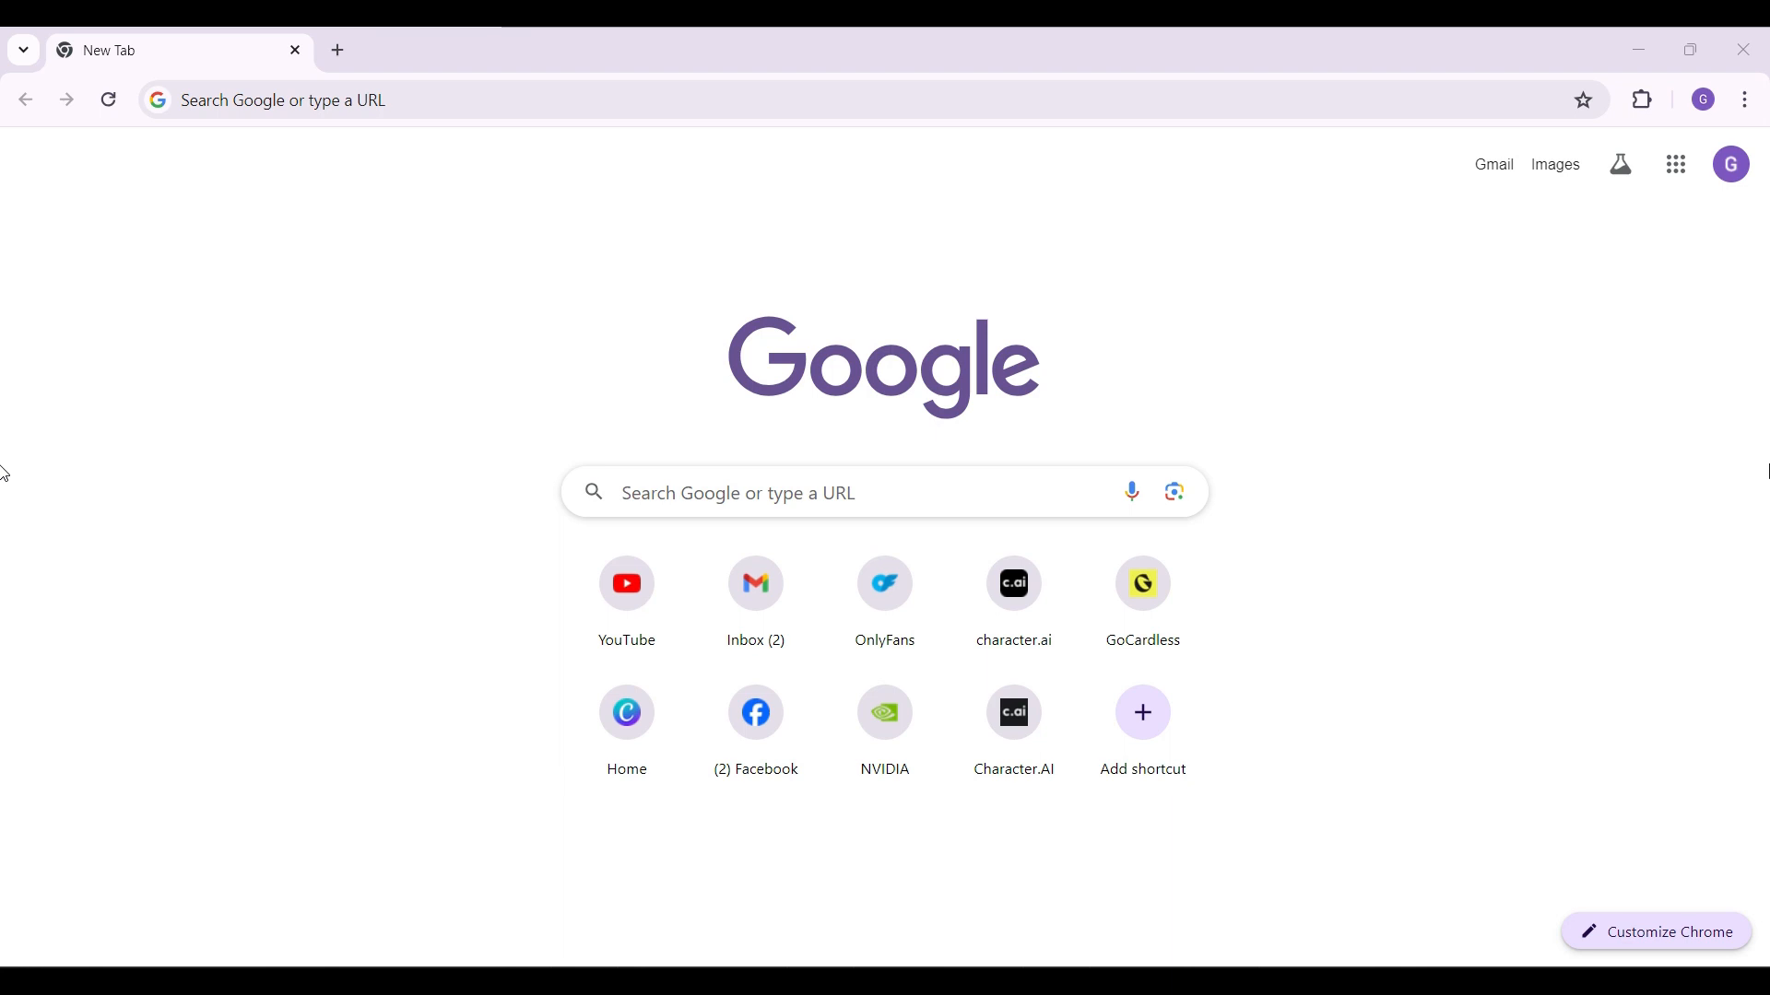
{"action": "mouse_move", "coordinate": [1162, 389]}
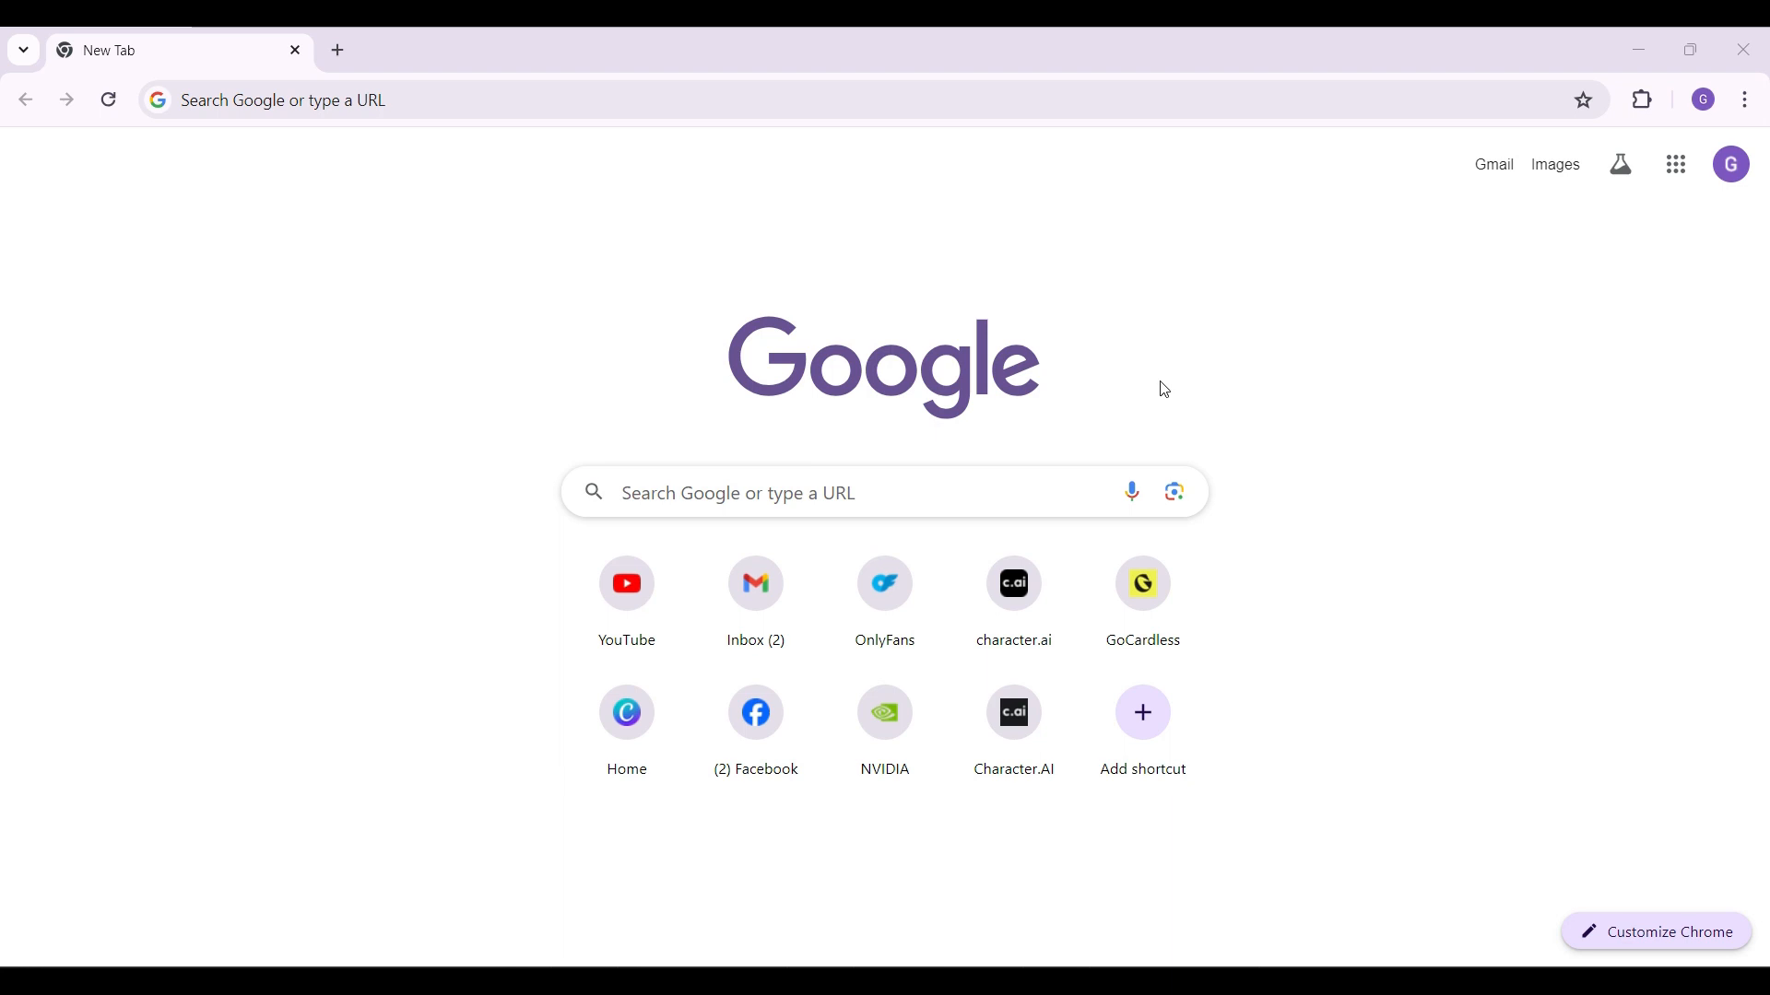
{"action": "mouse_move", "coordinate": [386, 236]}
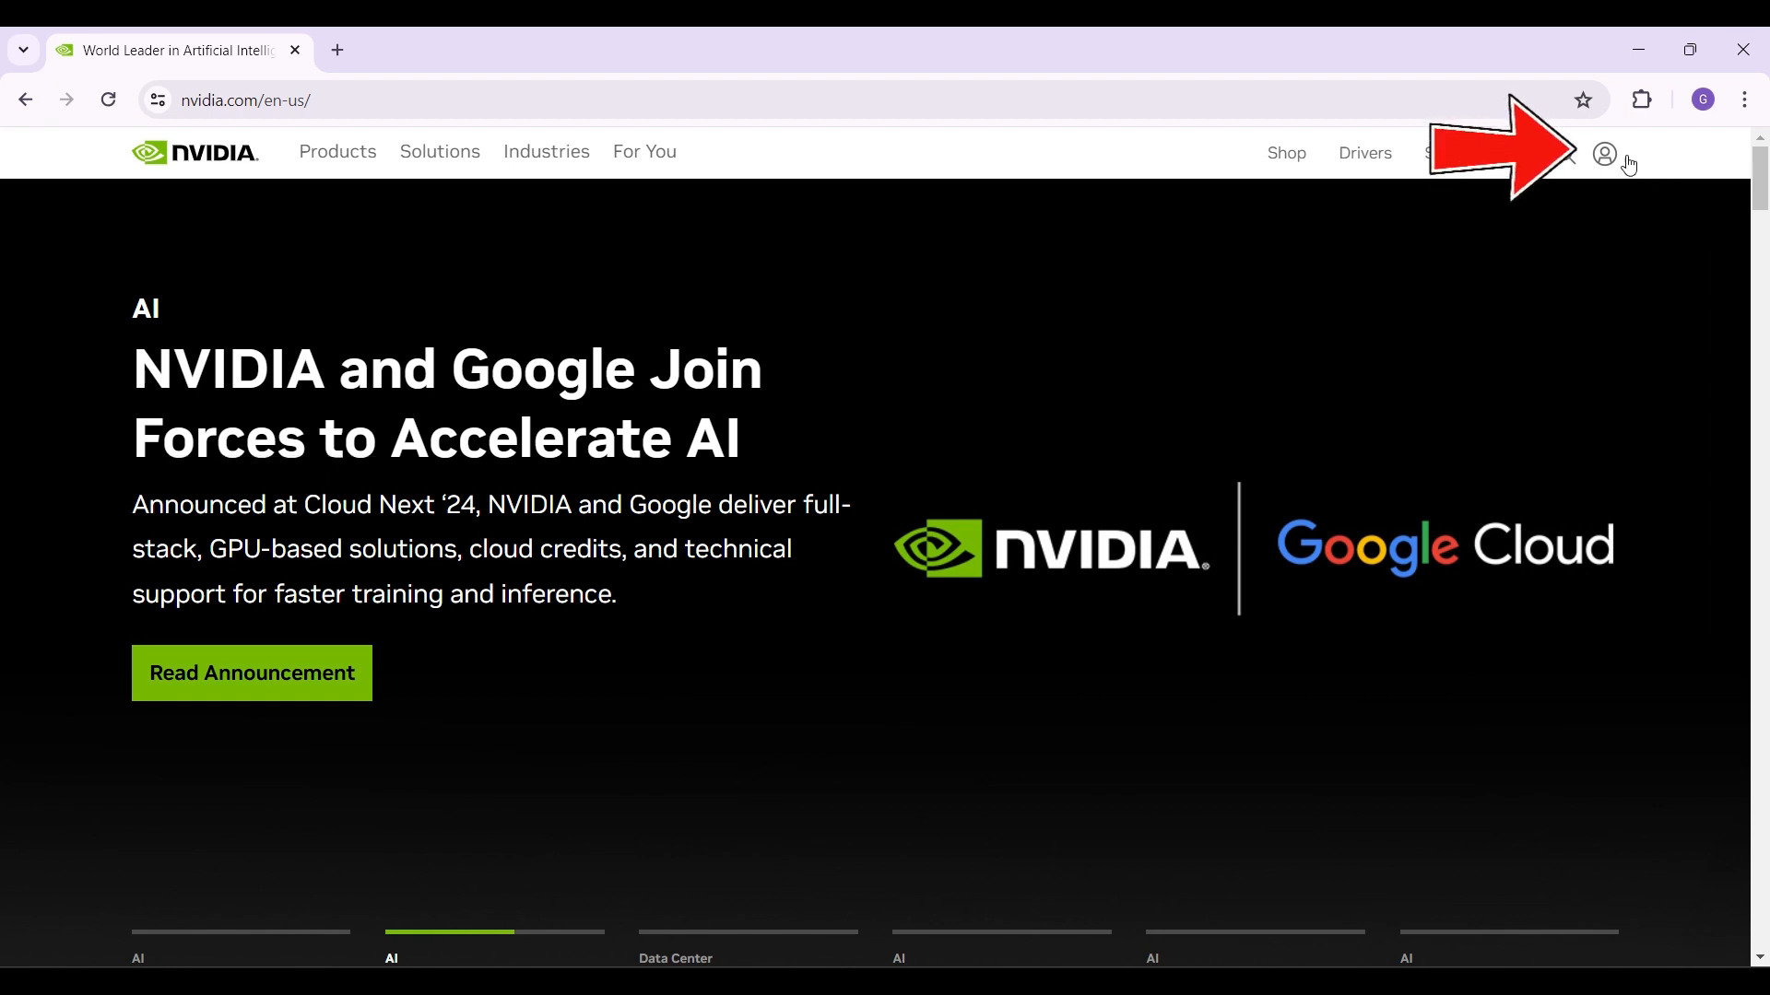
Step: Go to NVIDIA Account from the account icon's dropdown in the top bar
{"action": "left_click", "coordinate": [1604, 154]}
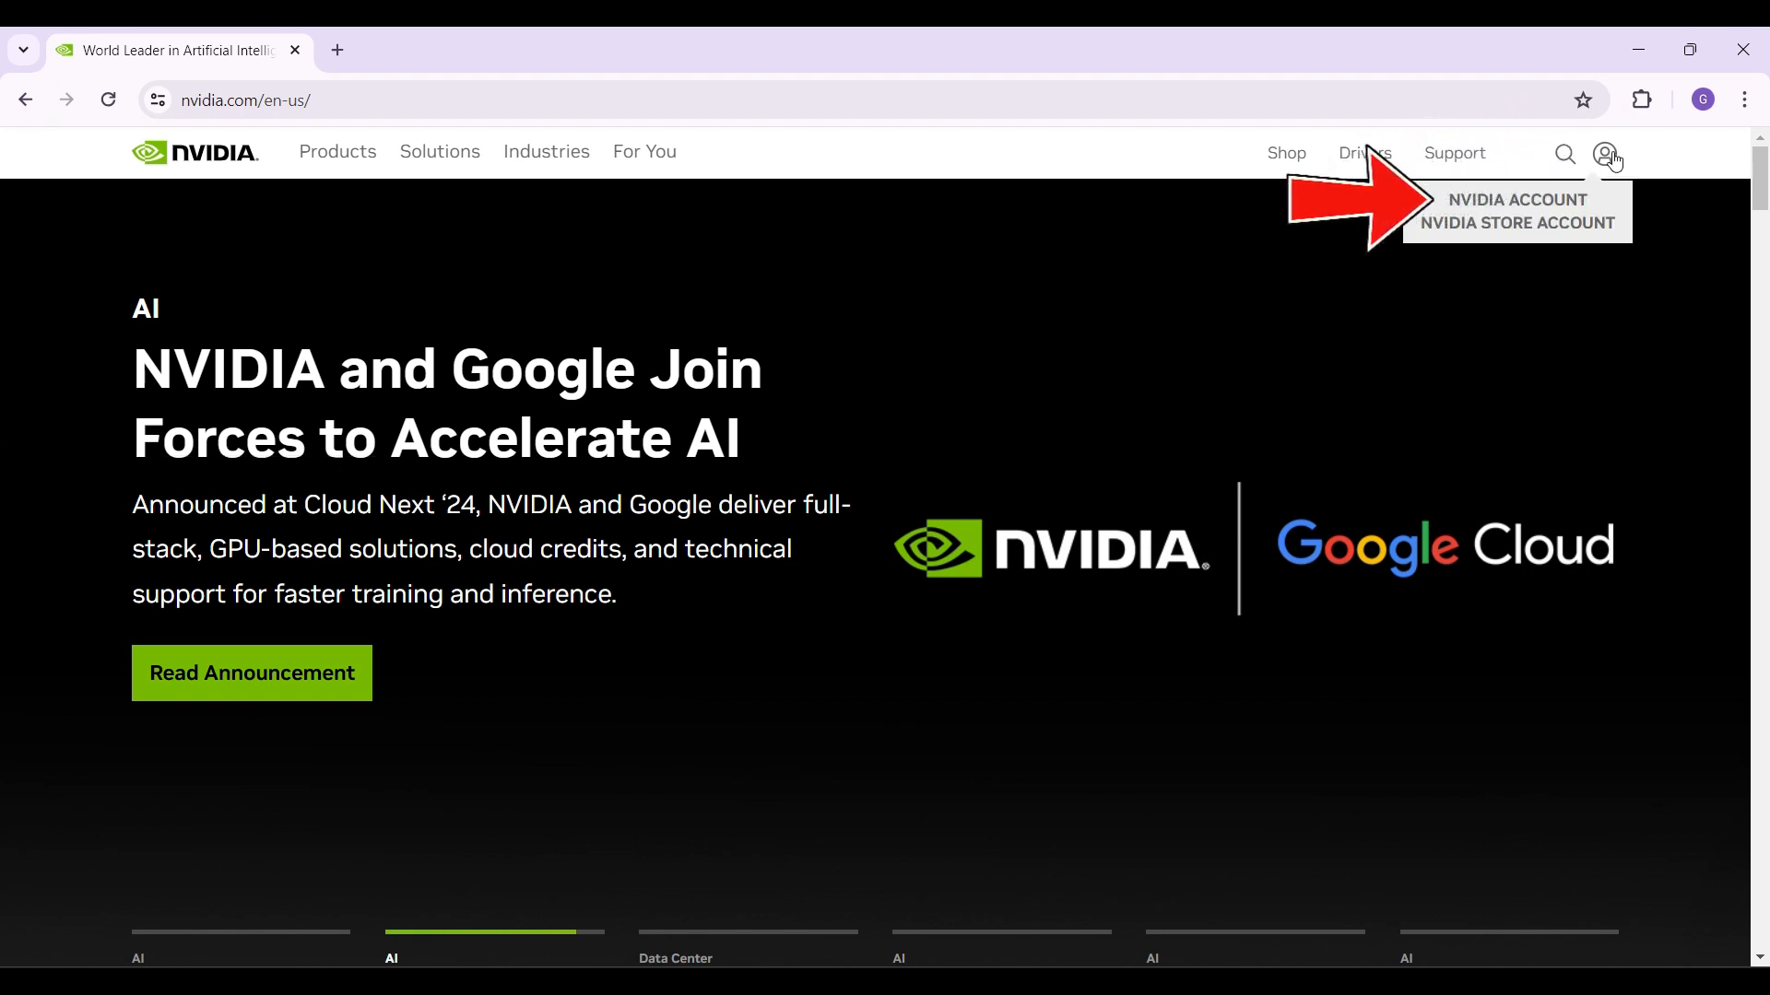
{"action": "left_click", "coordinate": [1515, 200]}
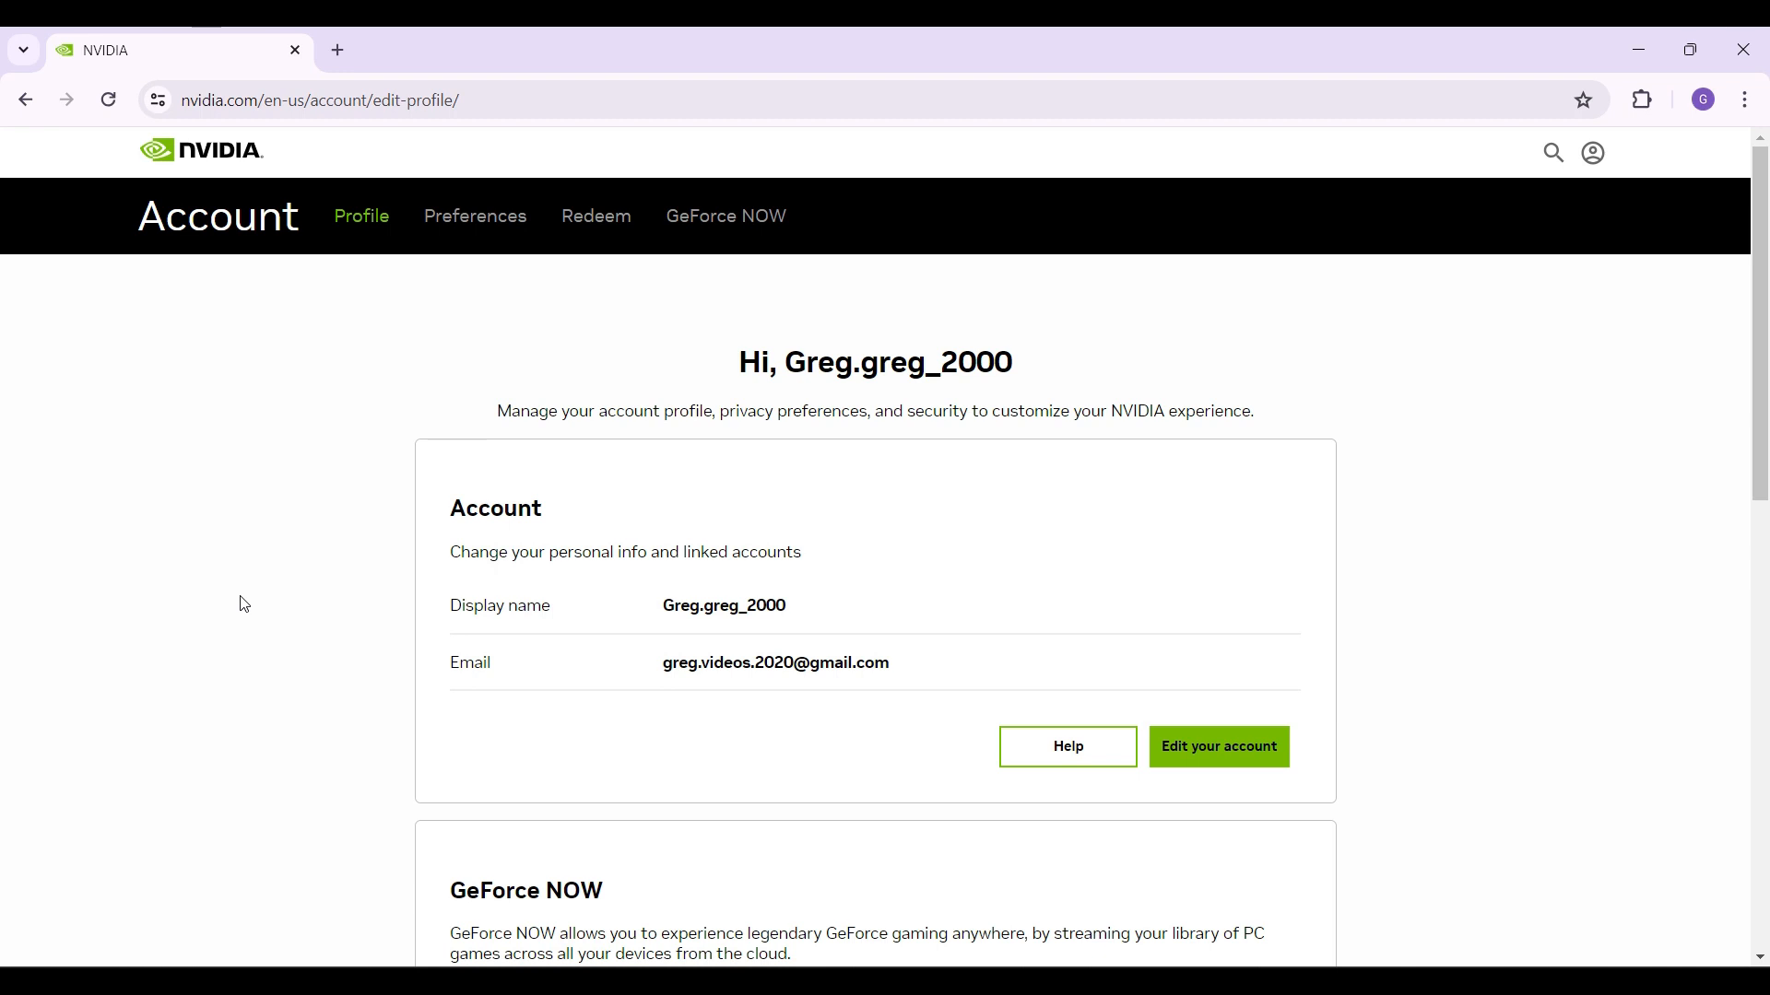
Step: Scroll down the Account Profile page and choose 'Edit your account'
{"action": "scroll", "scroll_direction": "down", "scroll_amount": 3}
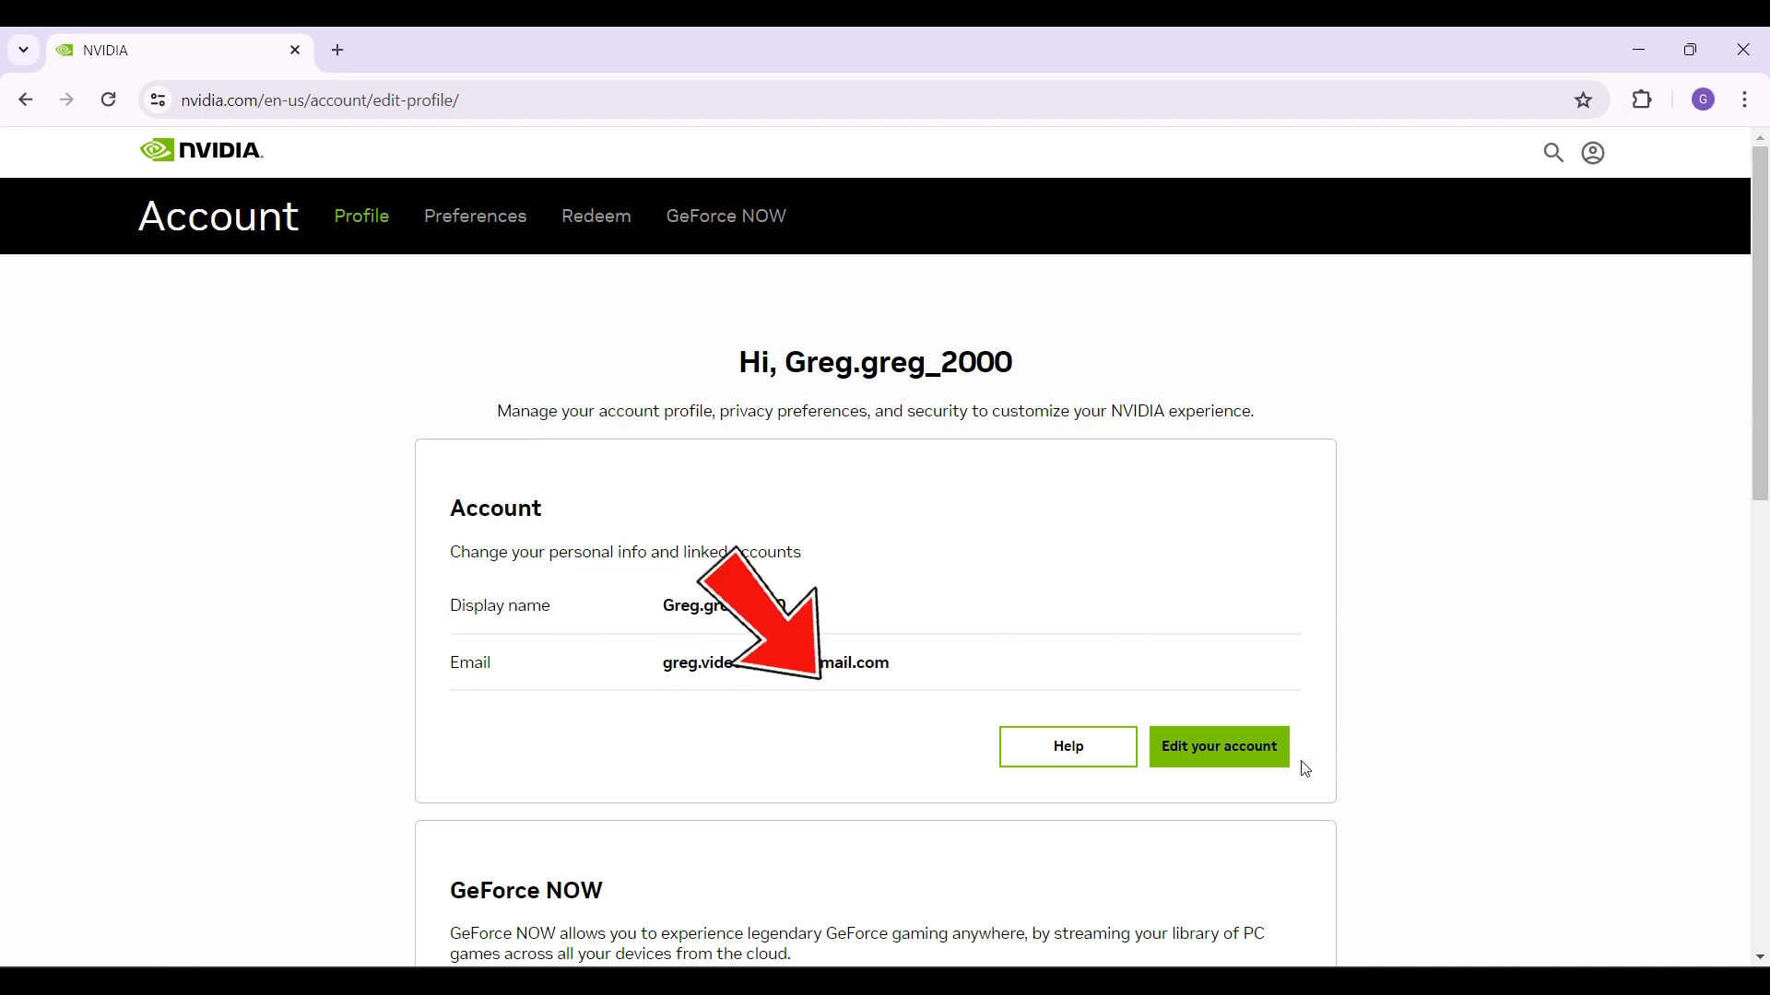
{"action": "left_click", "coordinate": [1217, 746]}
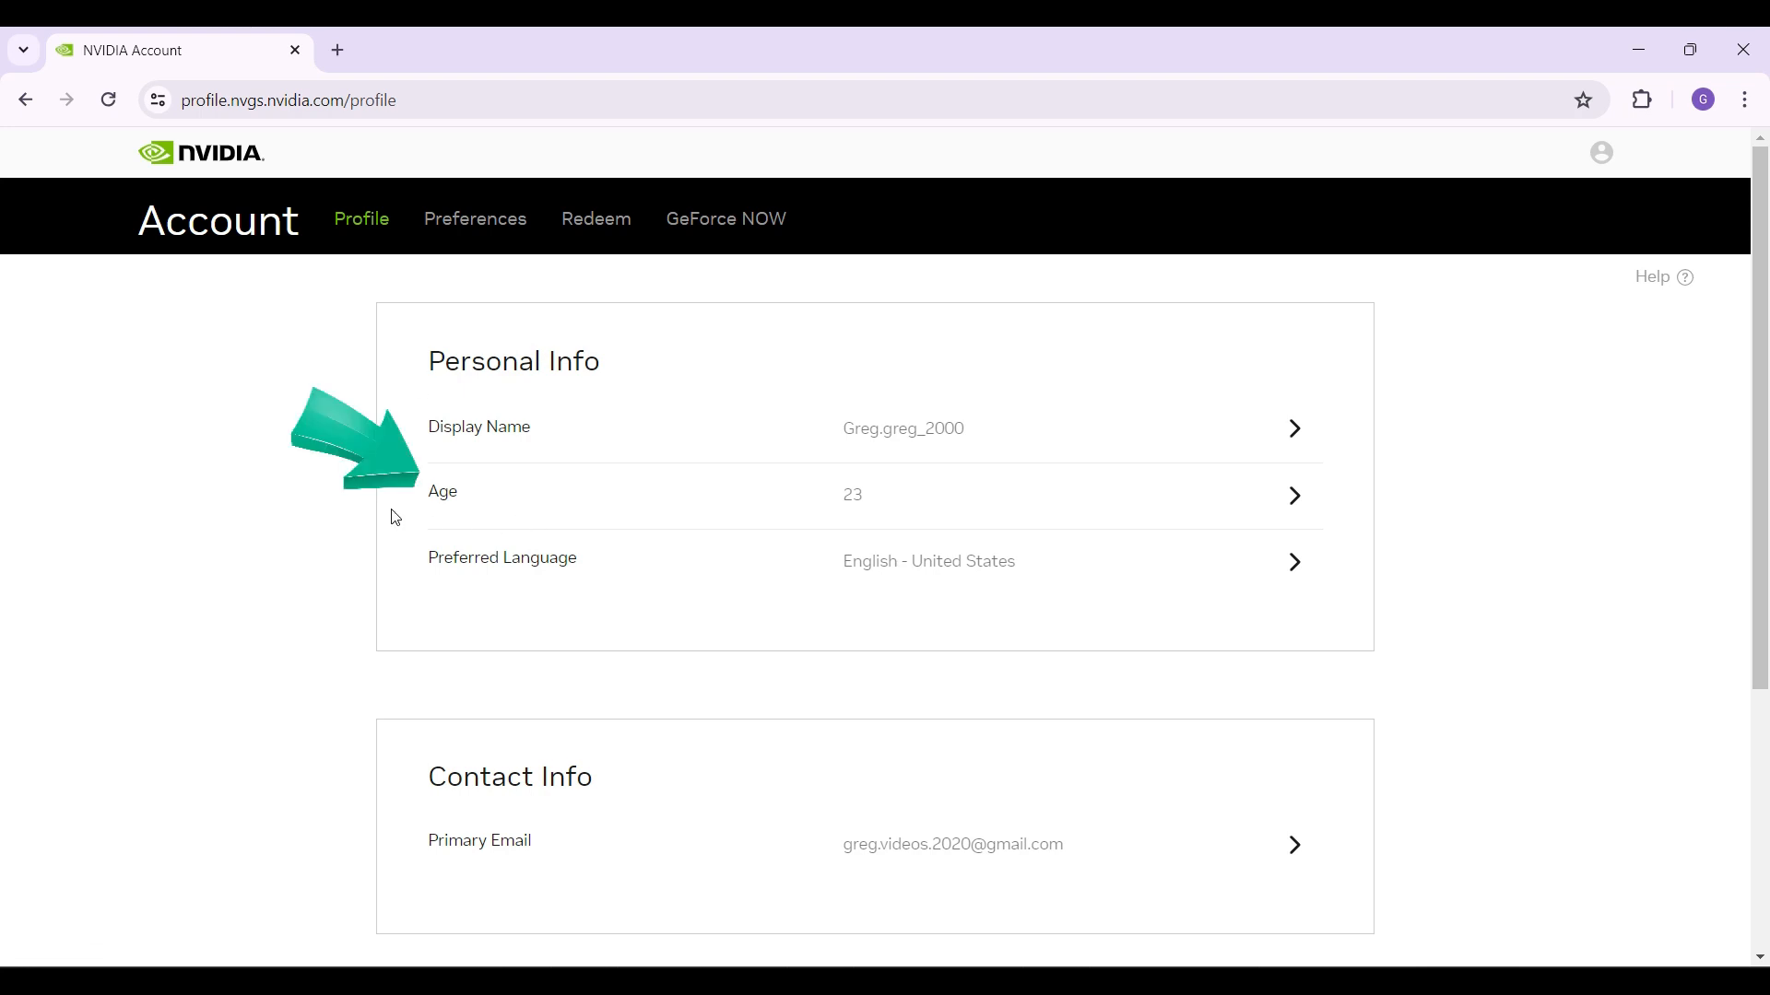
{"action": "mouse_move", "coordinate": [457, 506]}
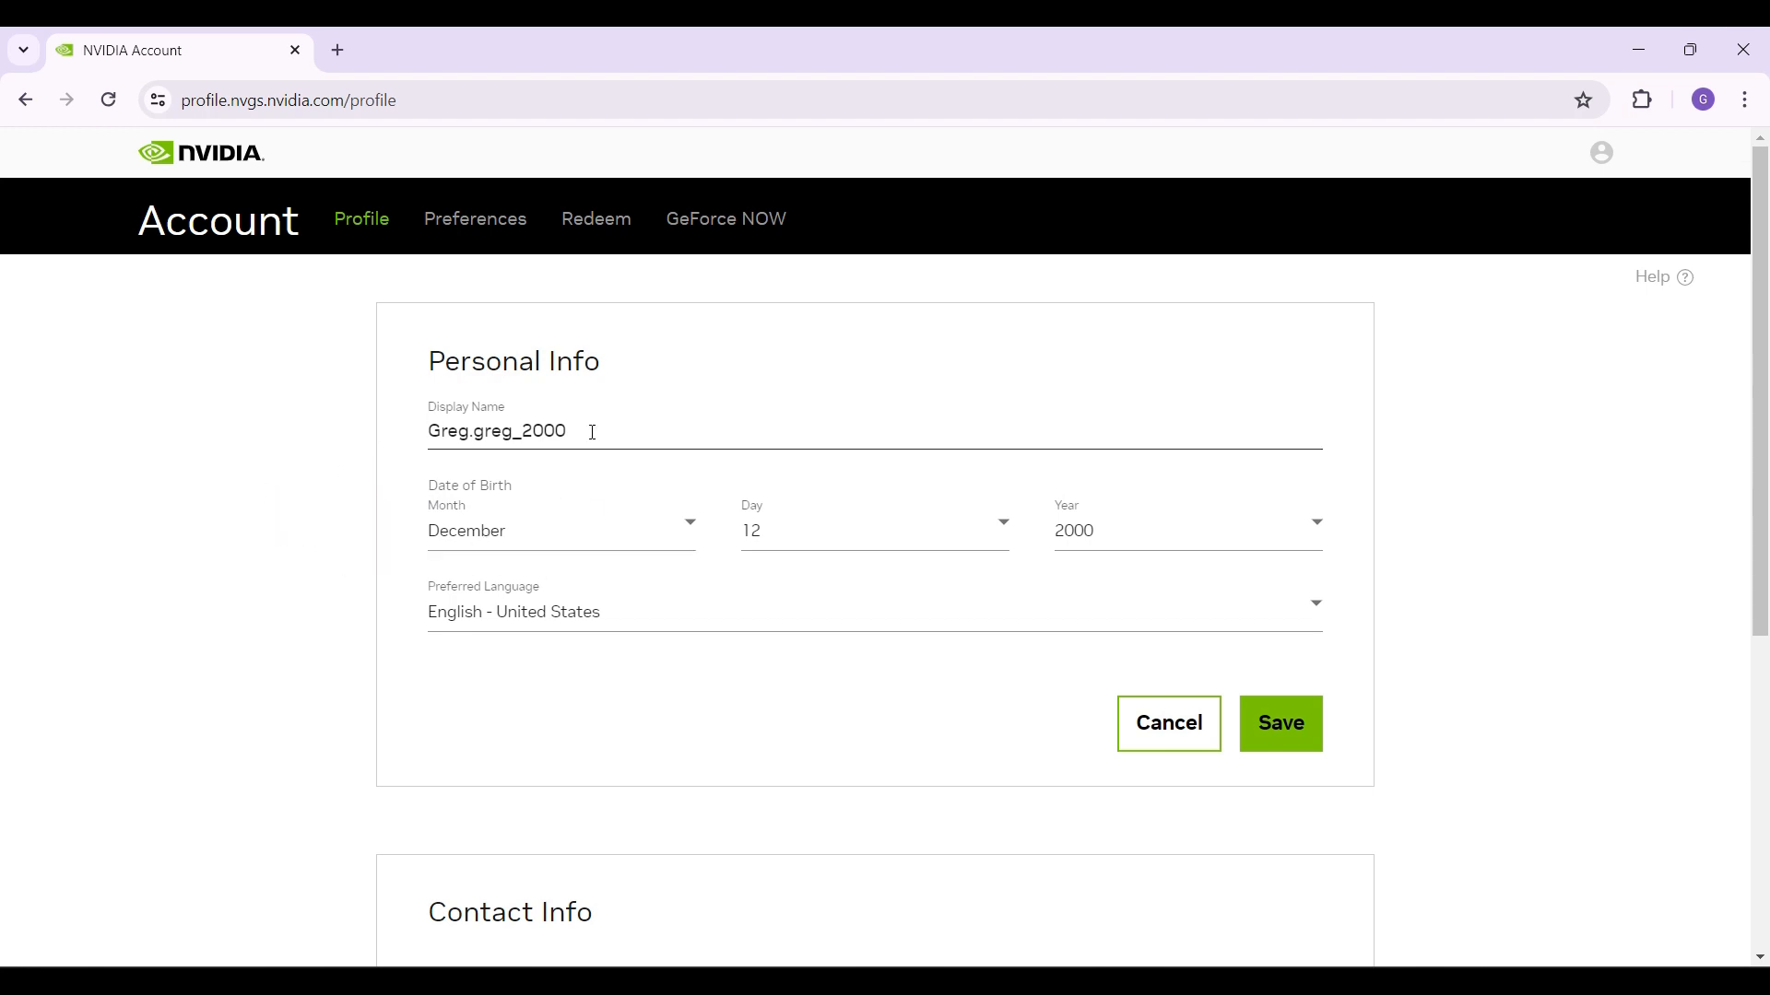
{"action": "scroll", "scroll_direction": "down", "scroll_amount": 3}
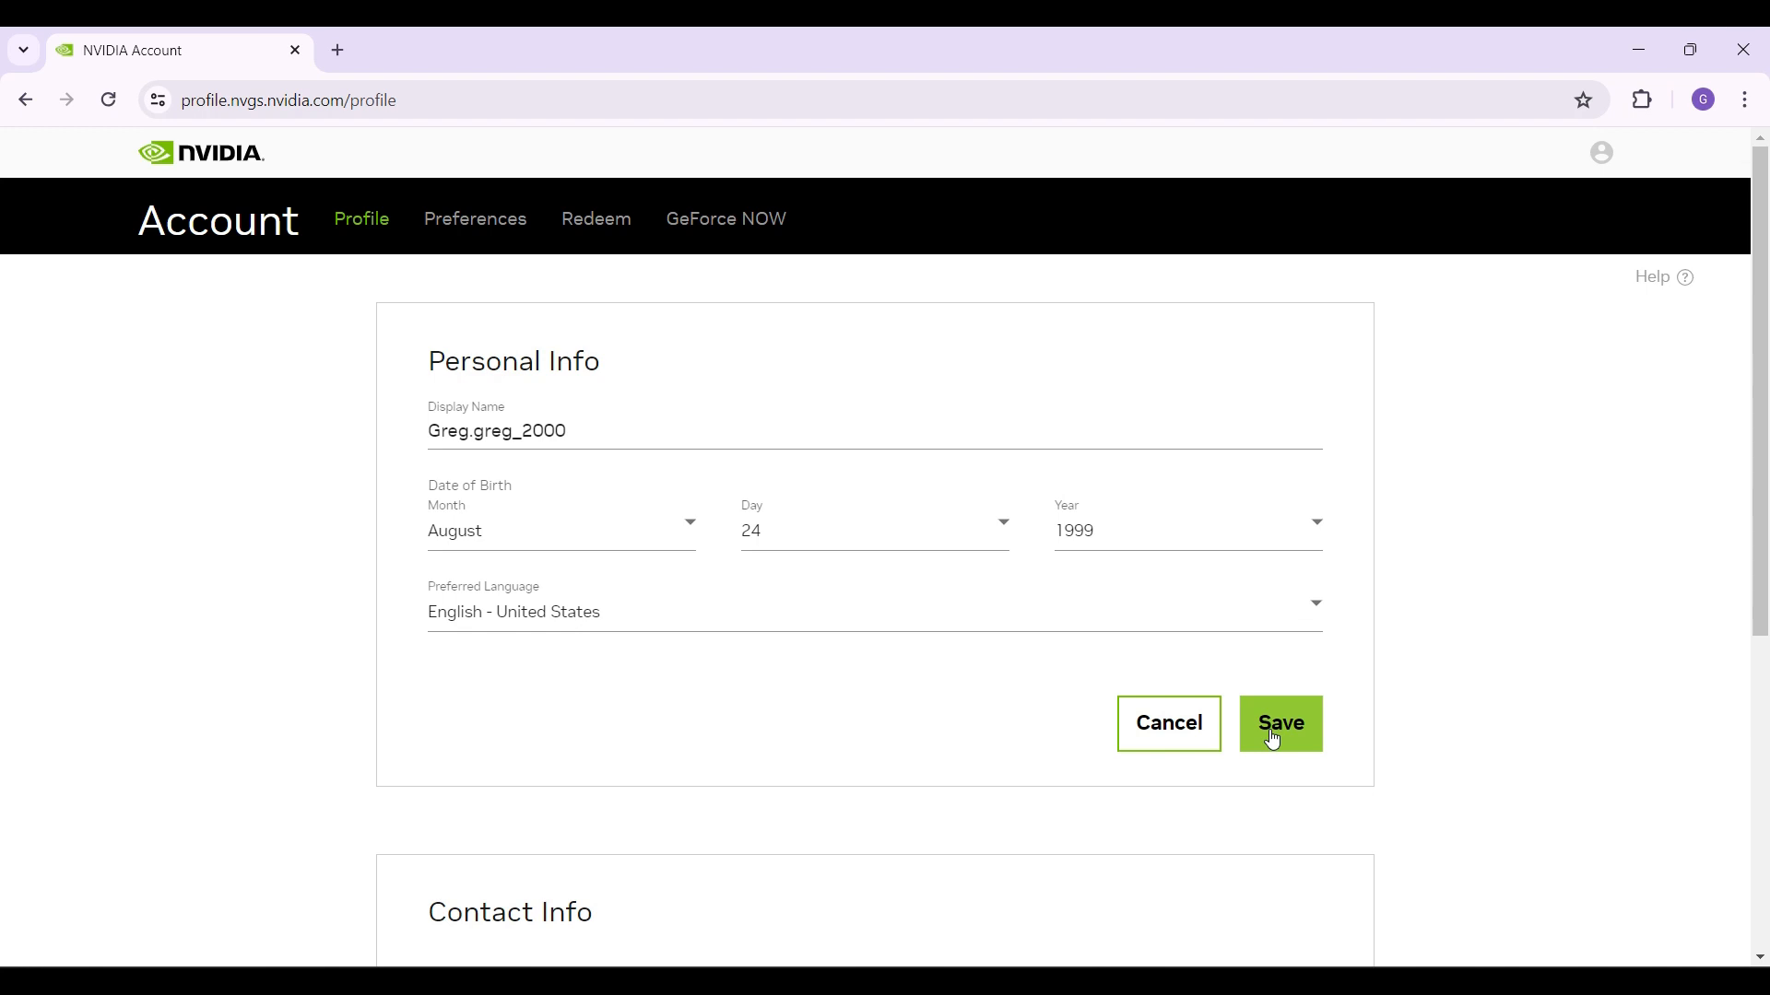
{"action": "left_click", "coordinate": [1280, 724]}
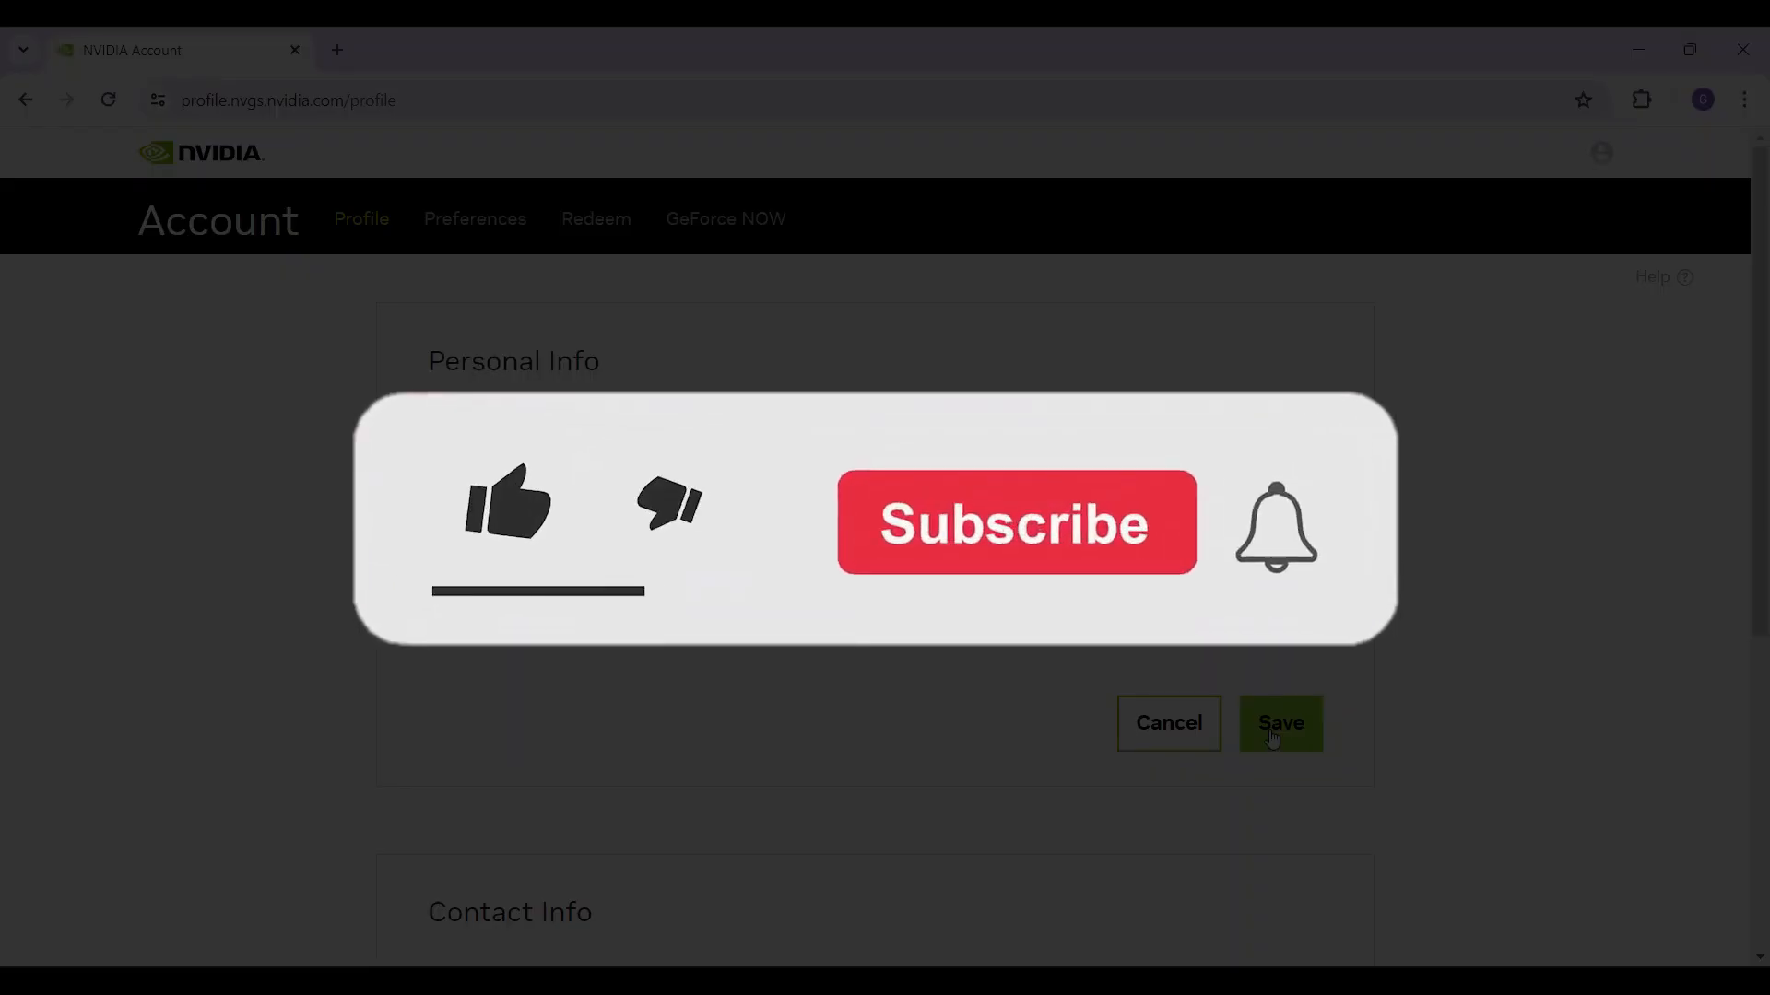
{"action": "left_click", "coordinate": [504, 505]}
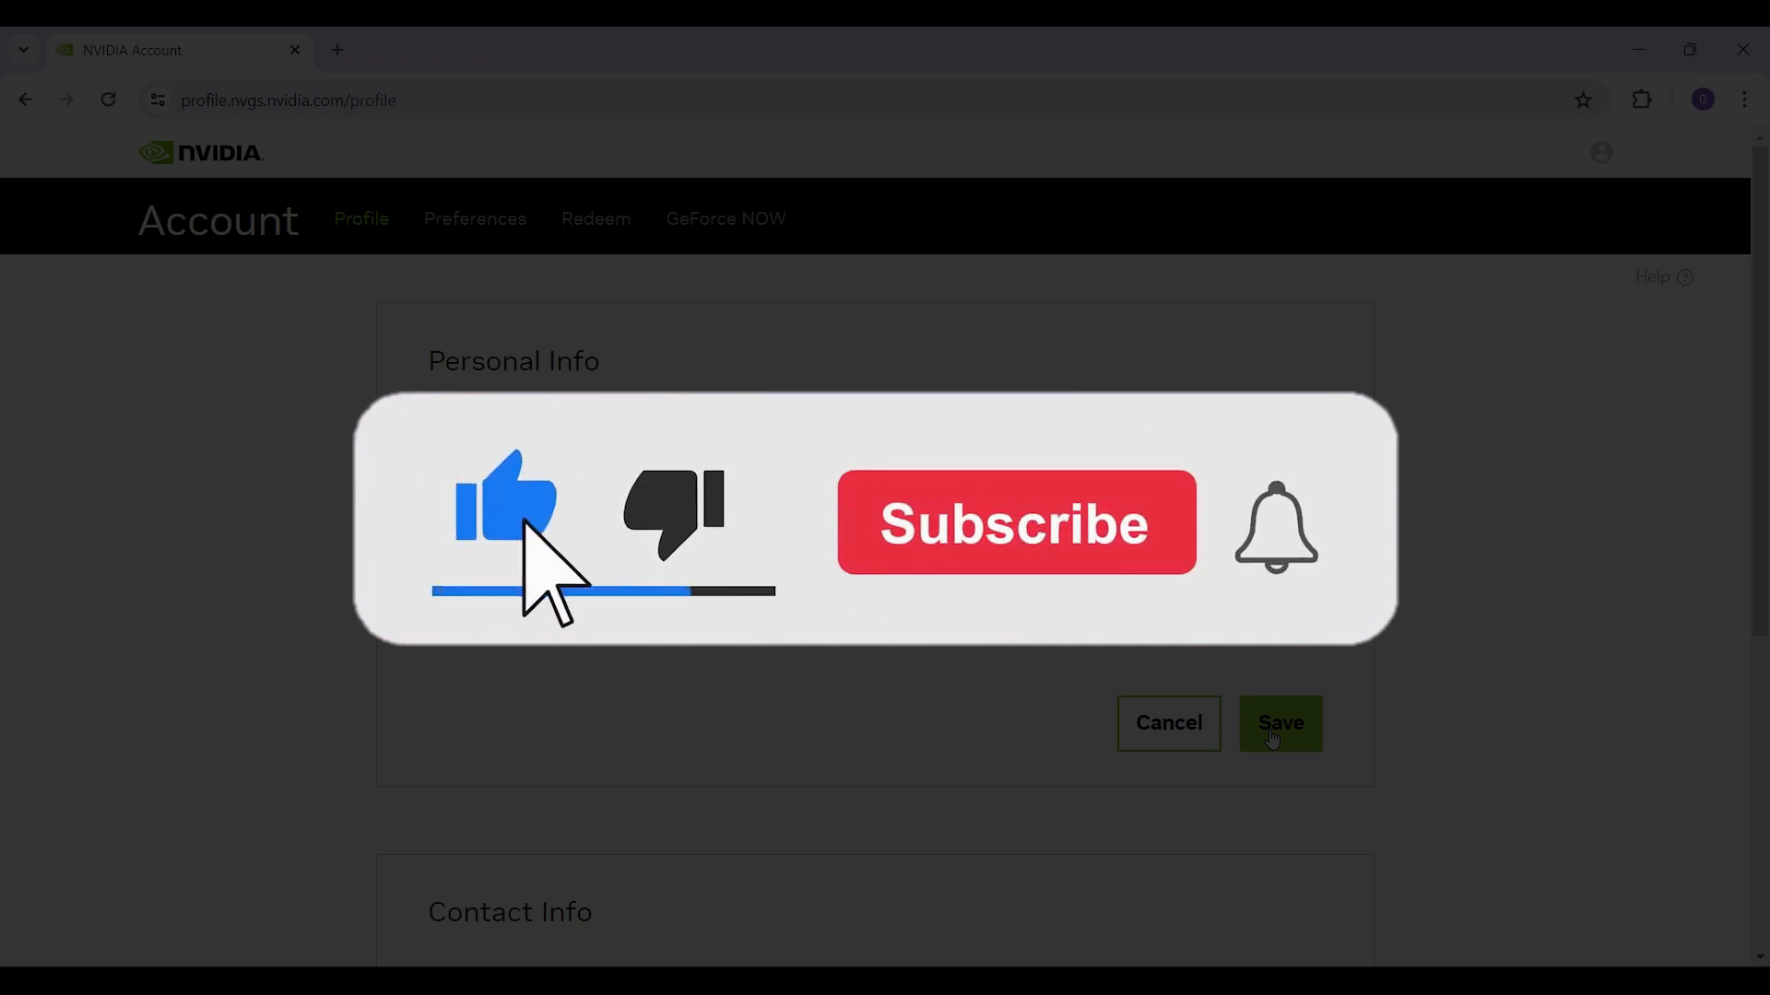
{"action": "left_click", "coordinate": [1012, 521]}
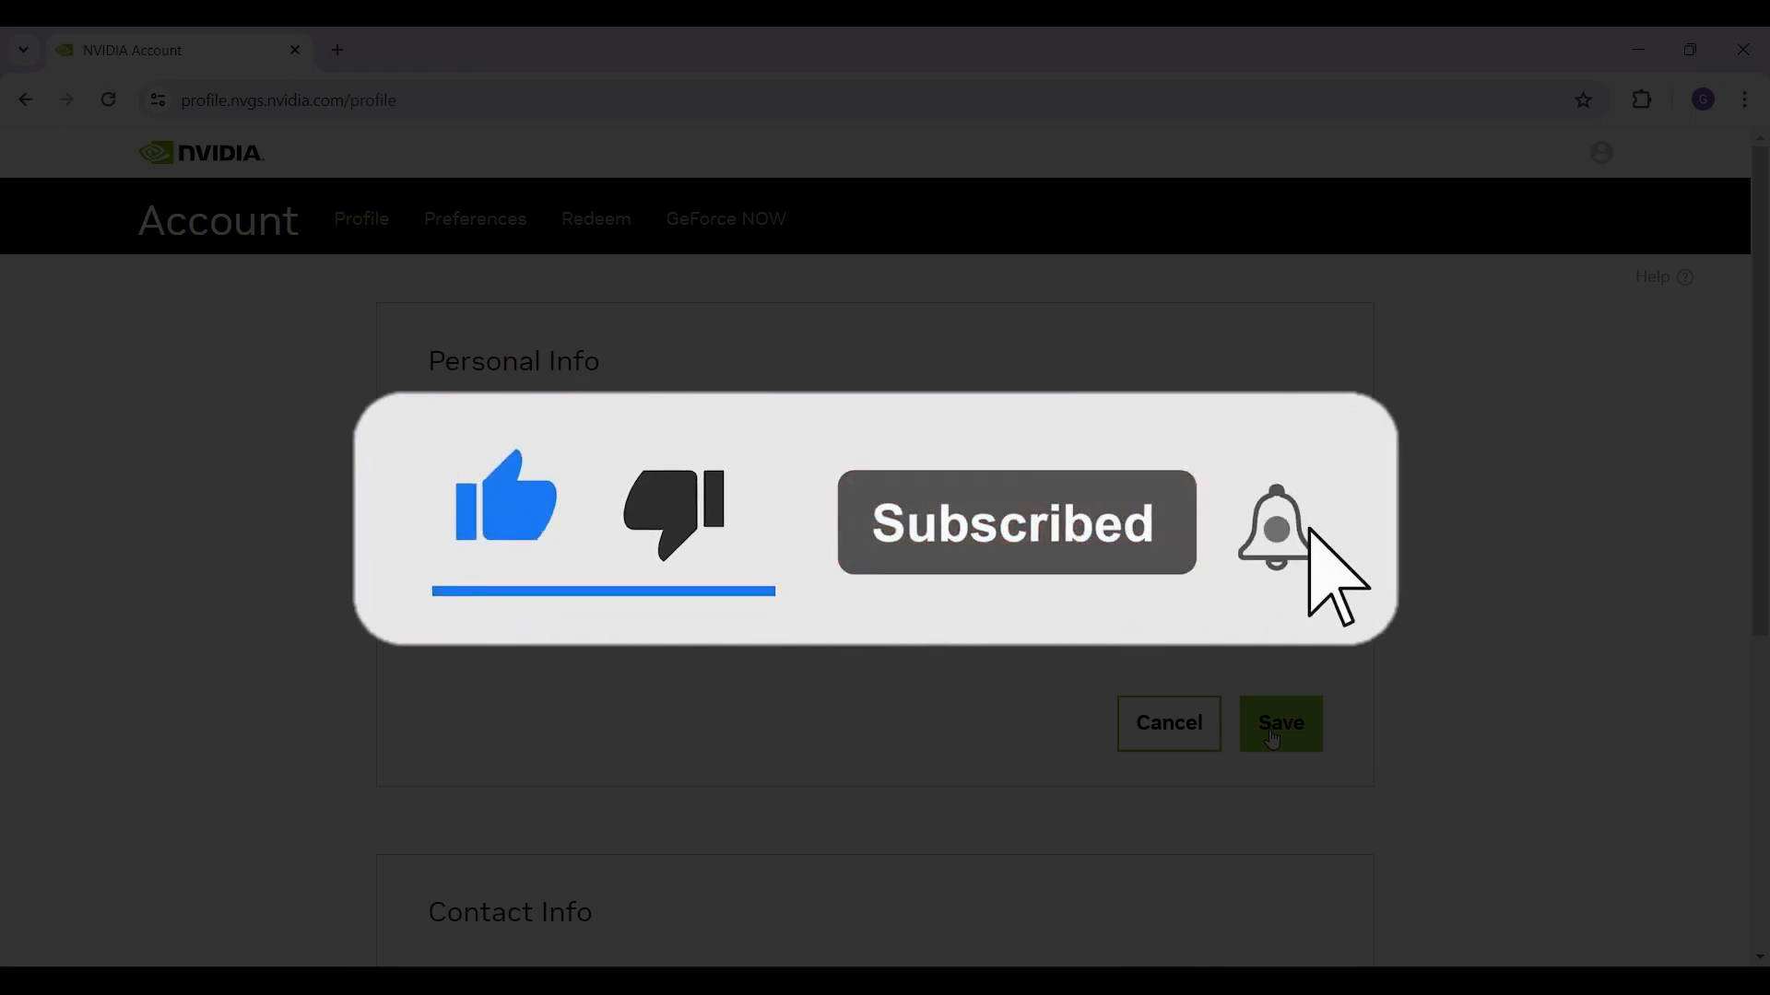